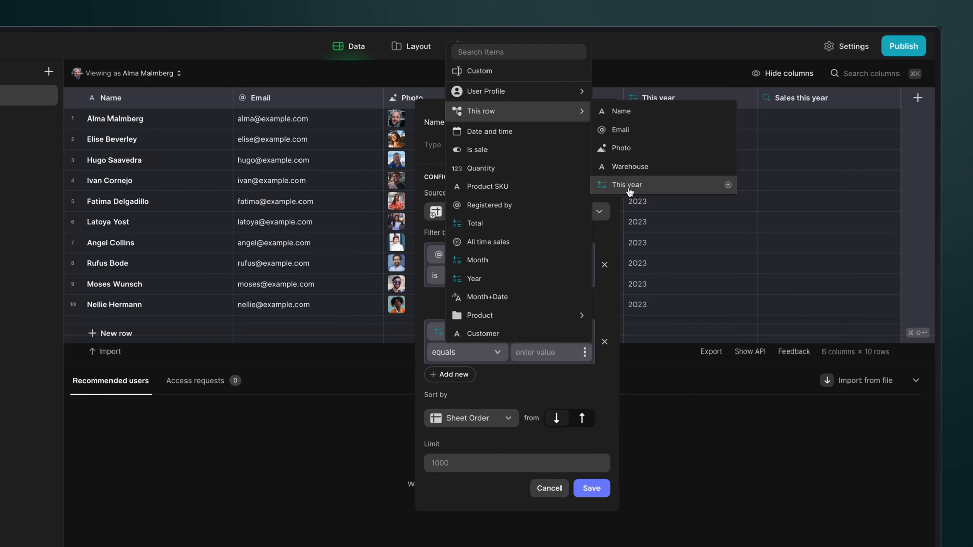
# Step: Show the SQL sources PostgreSQL, MySQL, SQL Server and BigQuery for a new table
pyautogui.click(627, 185)
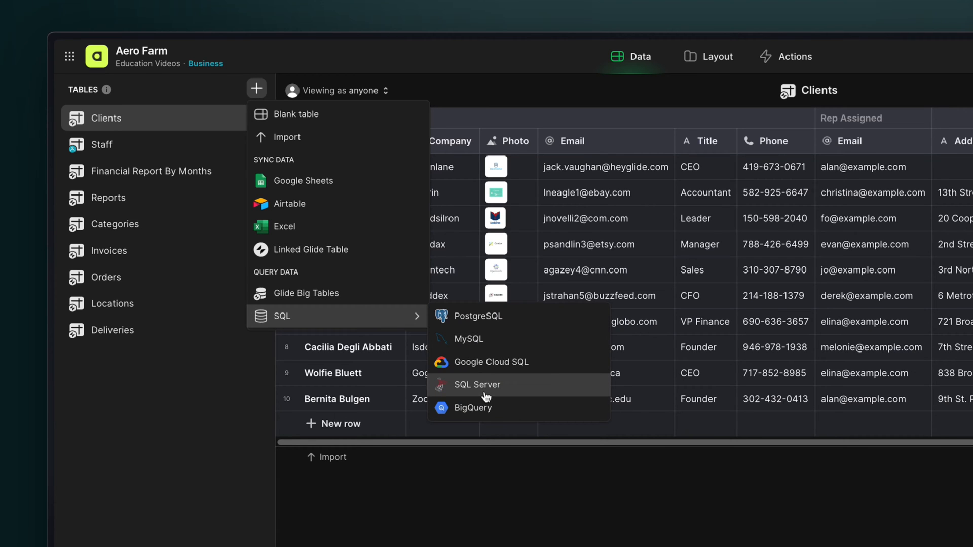
# Step: Start a BigQuery table with the ERO-CV1 query ordered by Transaction_ID ascending
pyautogui.click(476, 408)
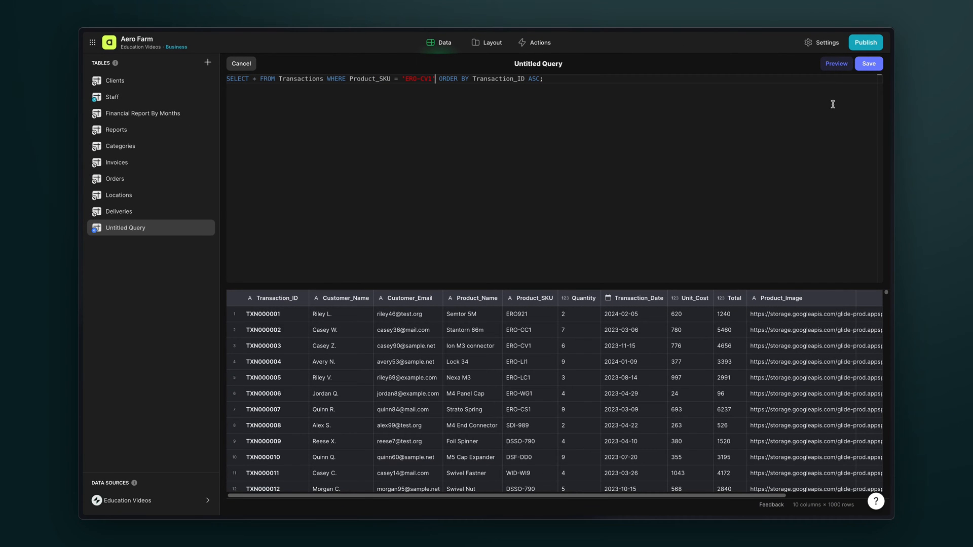
pyautogui.click(835, 63)
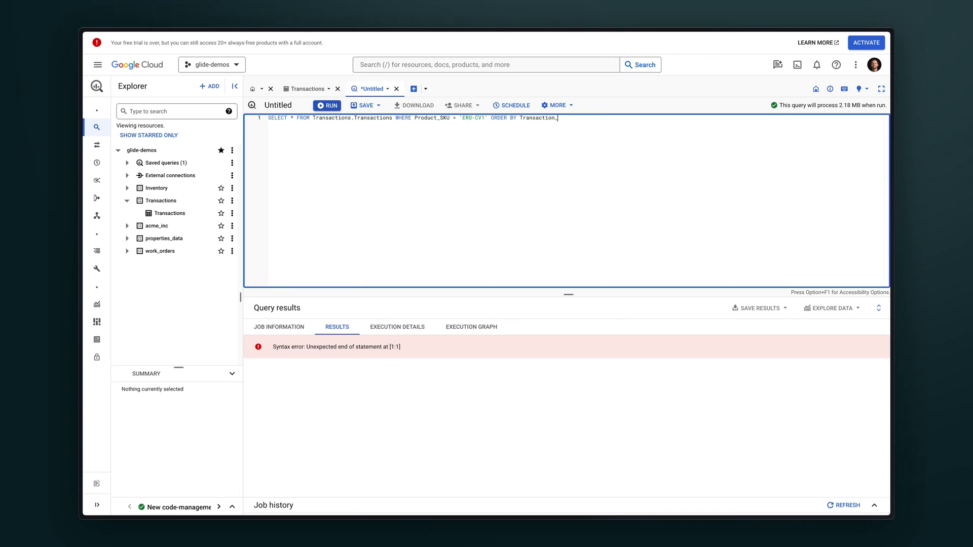
pyautogui.write('ID ASC;')
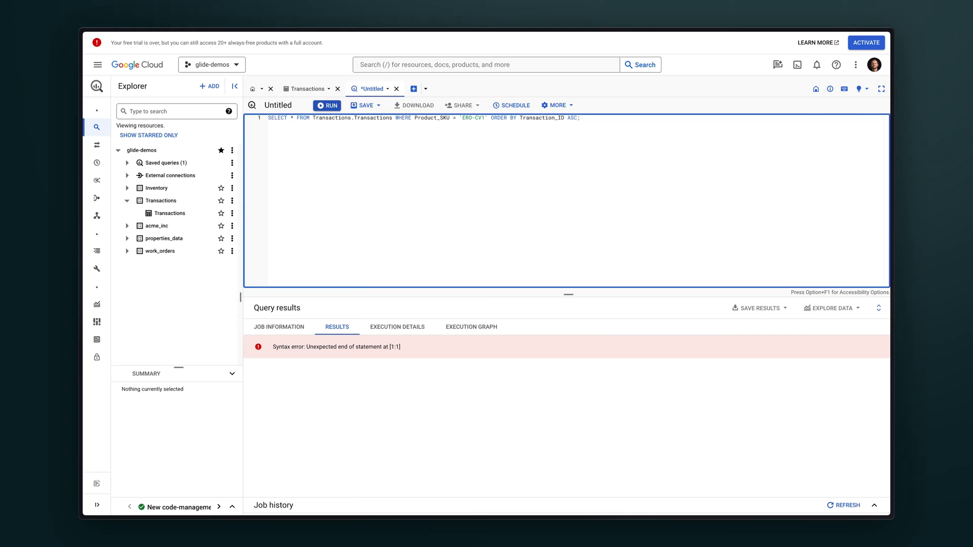
# Step: Pick the Transactions dataset, continue, and start a quantity-above-4, after-2023-02-28 query
pyautogui.click(327, 105)
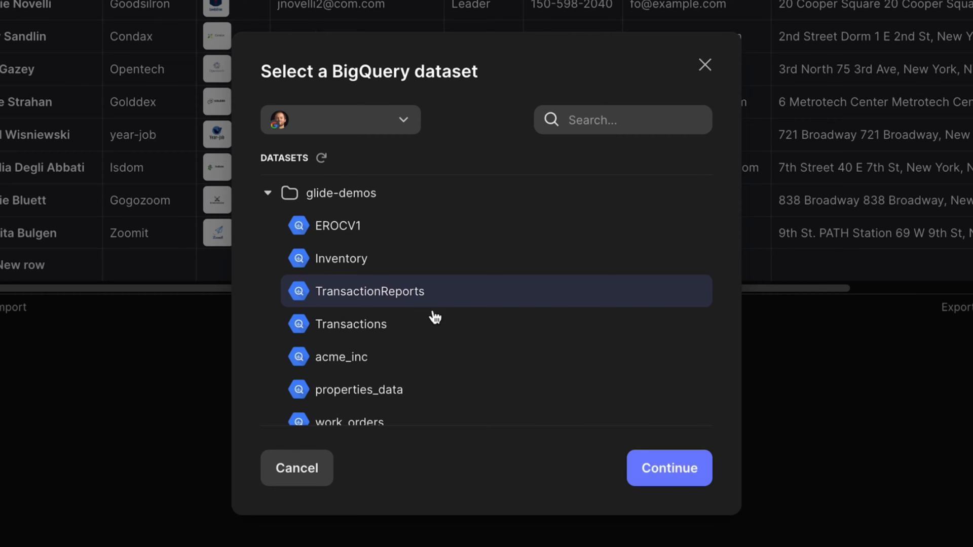
pyautogui.click(669, 468)
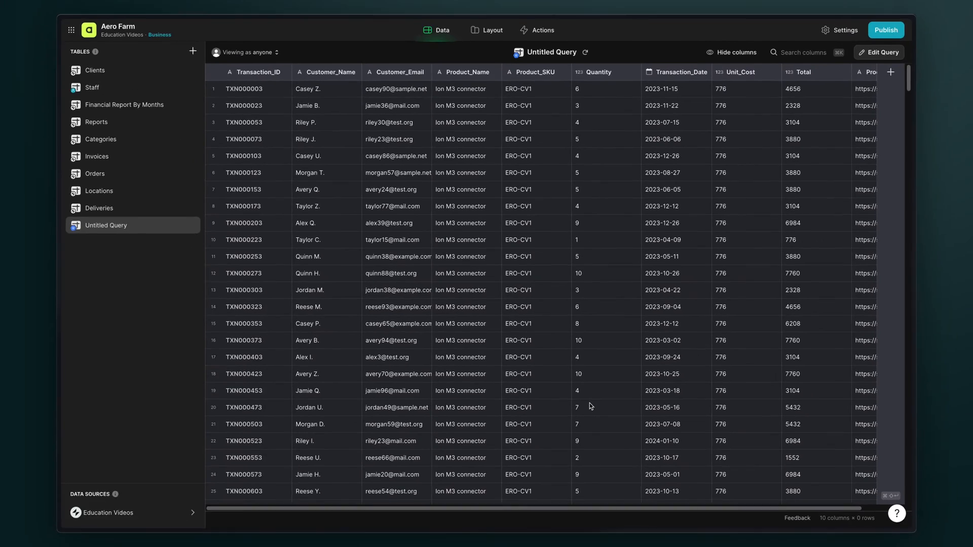
pyautogui.click(879, 52)
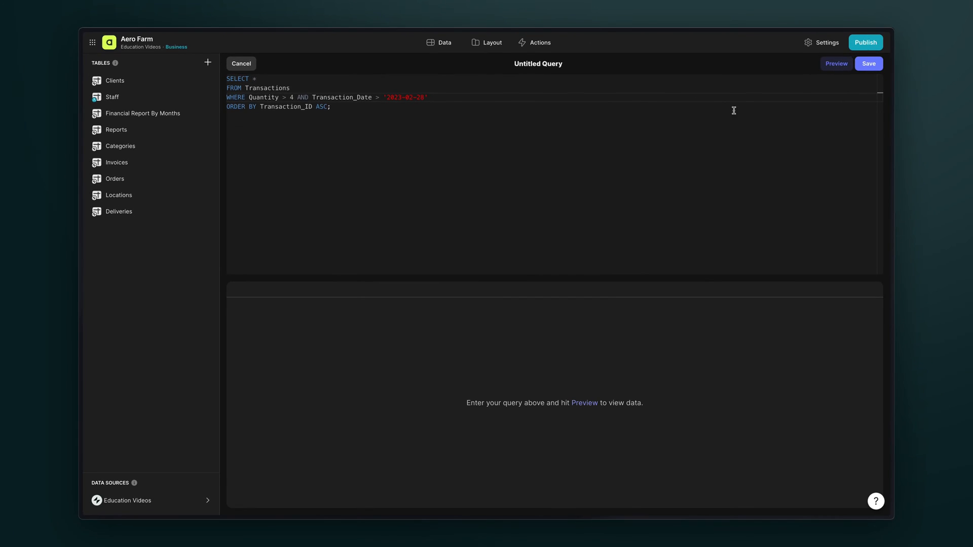
# Step: Title the query June_2023_Transactions, filtering on EXTRACT(MONTH)=6 and EXTRACT(YEAR)=2023
pyautogui.click(836, 64)
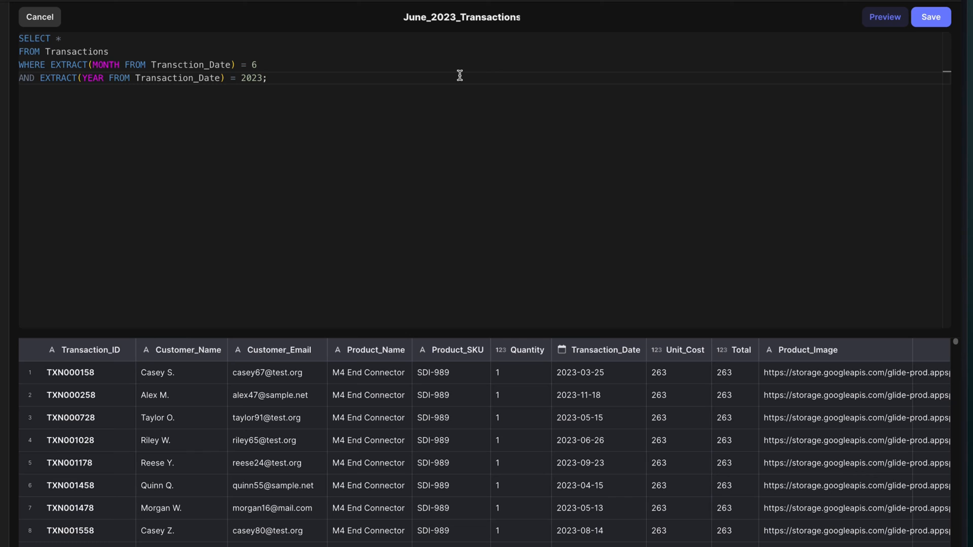
# Step: Correct Transction_Date, preview June 2023 rows, and save with Transaction_ID as ID column
pyautogui.click(884, 17)
pyautogui.write('a')
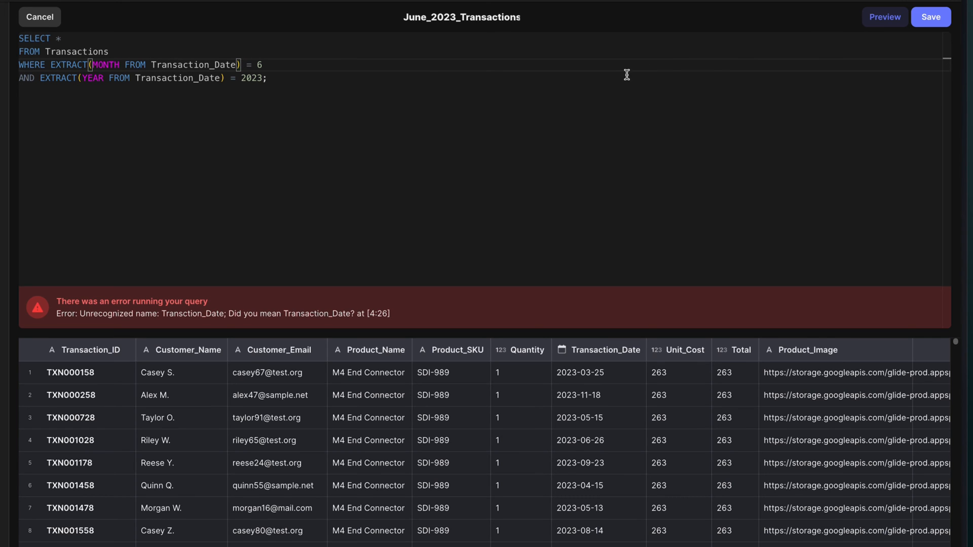
pyautogui.click(884, 16)
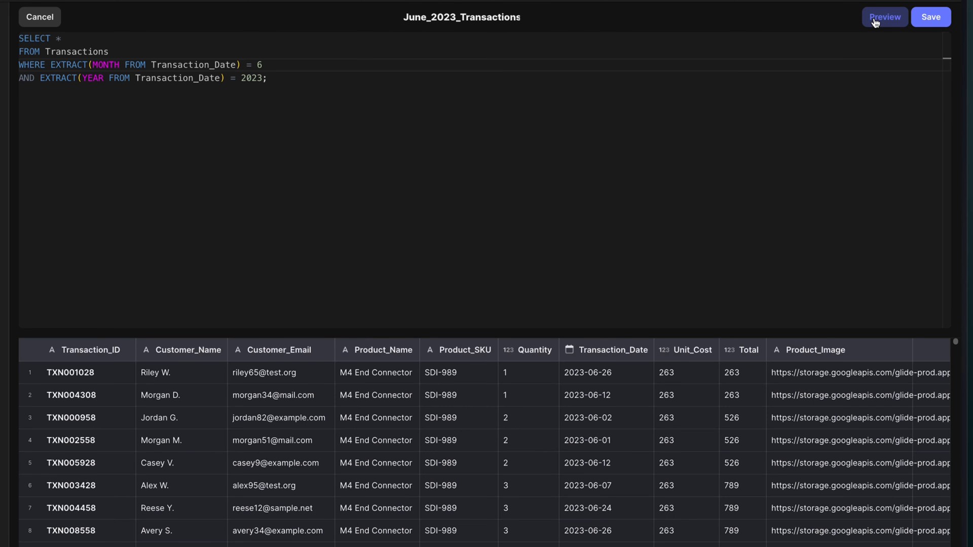
pyautogui.click(884, 17)
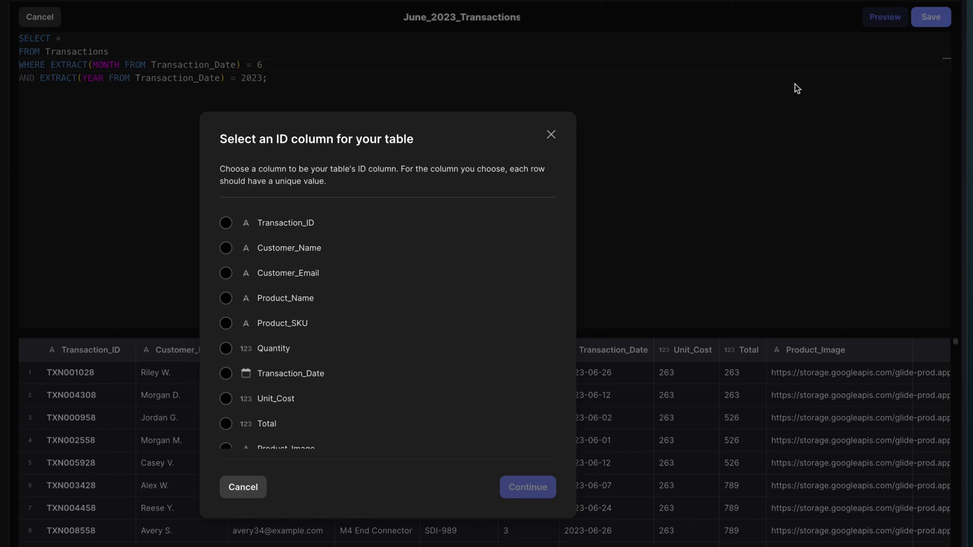
pyautogui.click(281, 217)
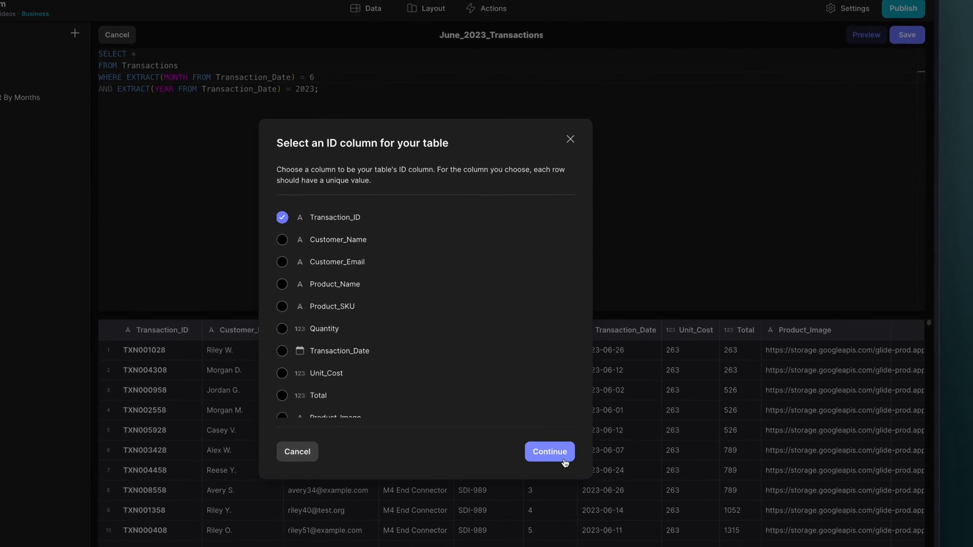
pyautogui.click(549, 451)
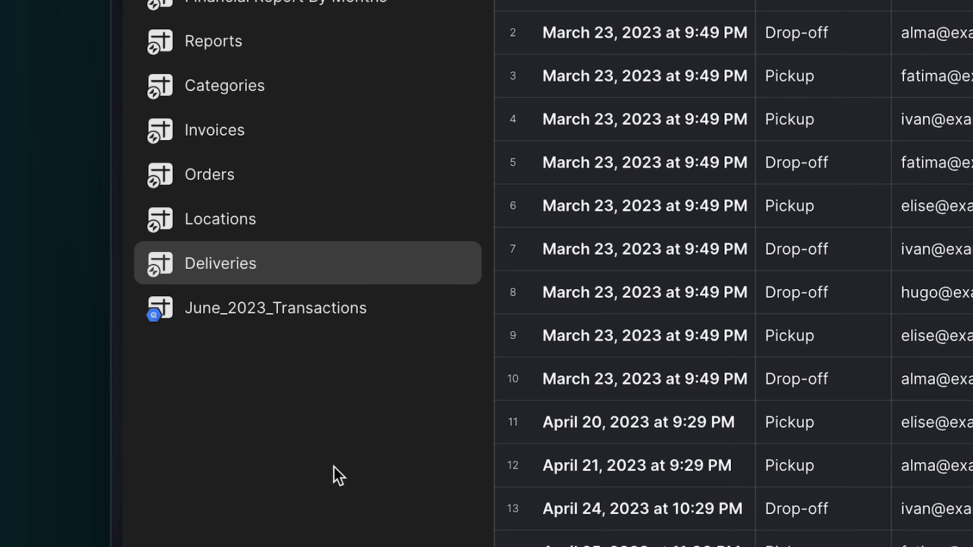
# Step: Edit June_2023_Transactions' query, then run the ERO-CV1 query in BigQuery, returning 400 rows
pyautogui.click(275, 307)
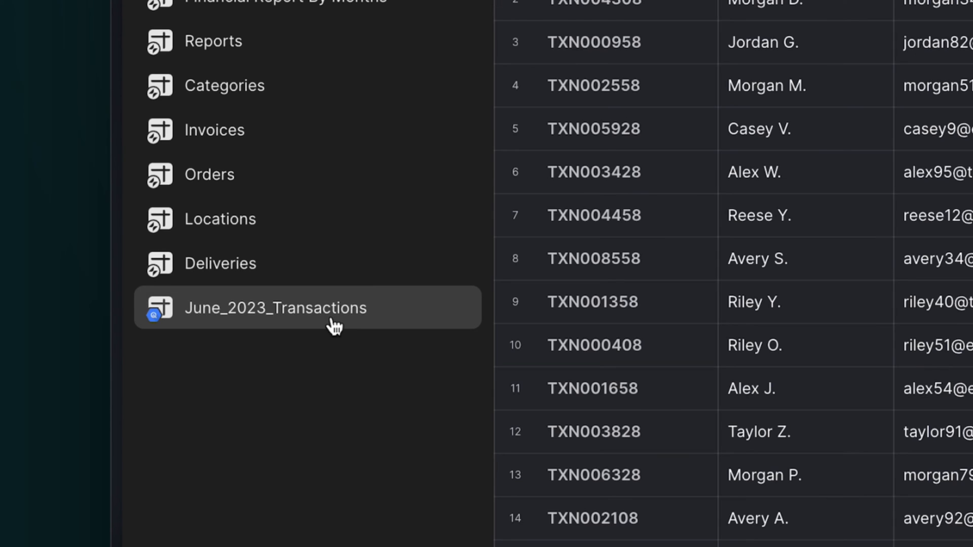
pyautogui.click(274, 307)
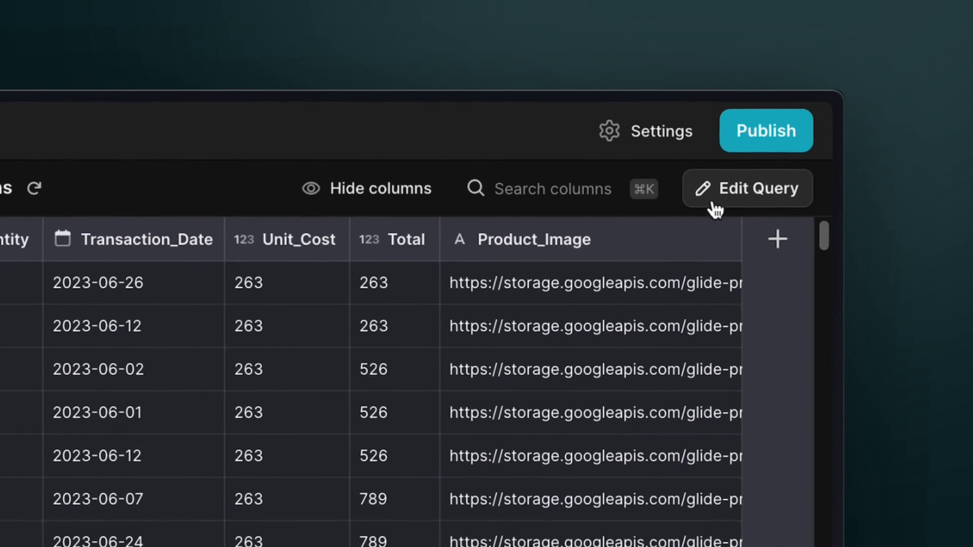
pyautogui.click(747, 189)
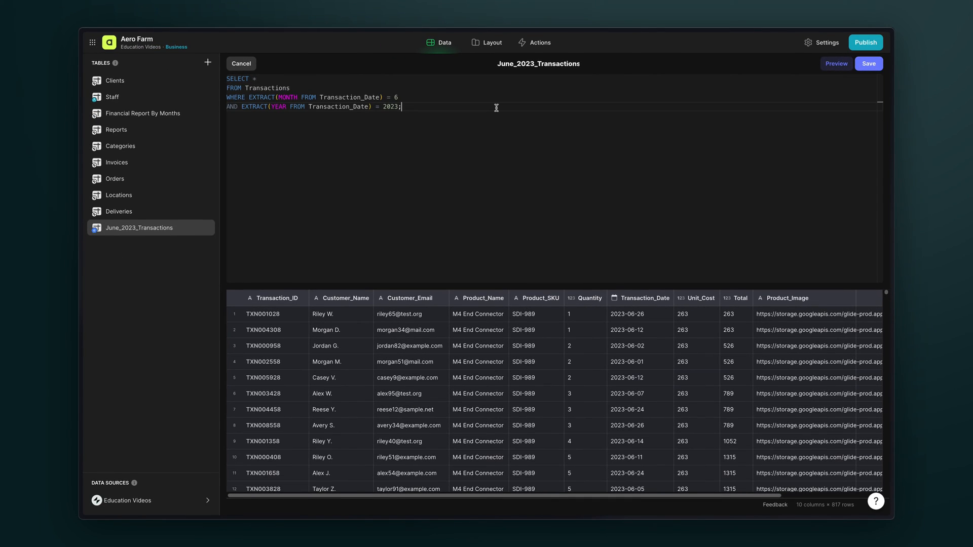
pyautogui.moveTo(784, 96)
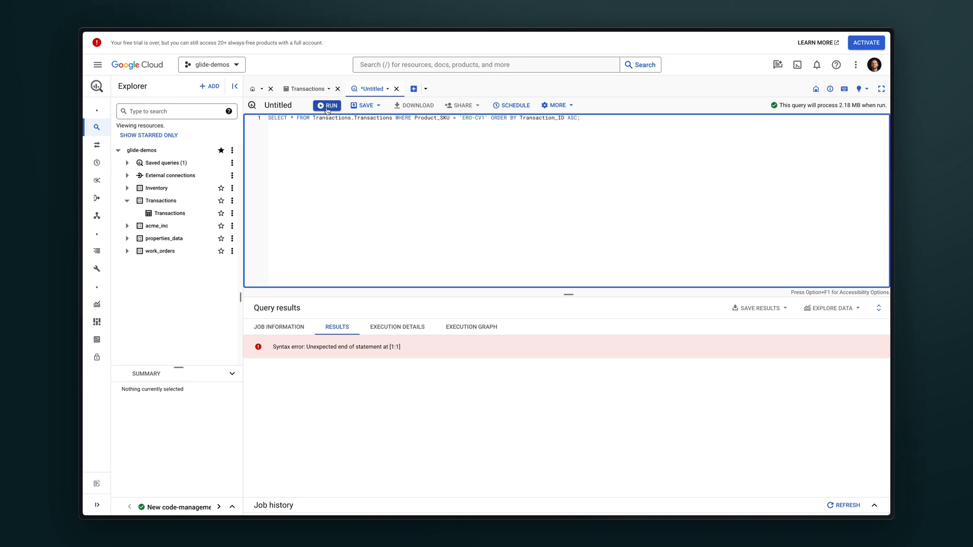
pyautogui.click(327, 105)
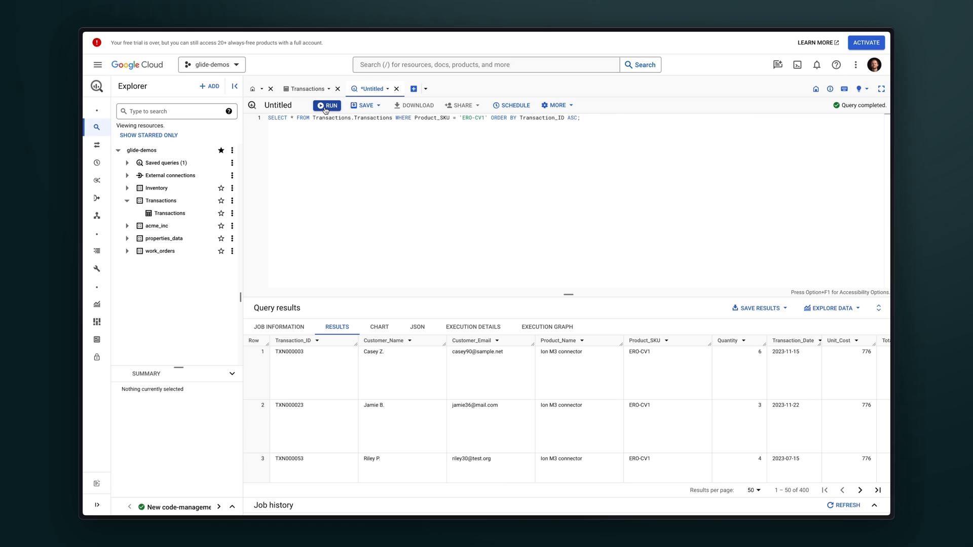